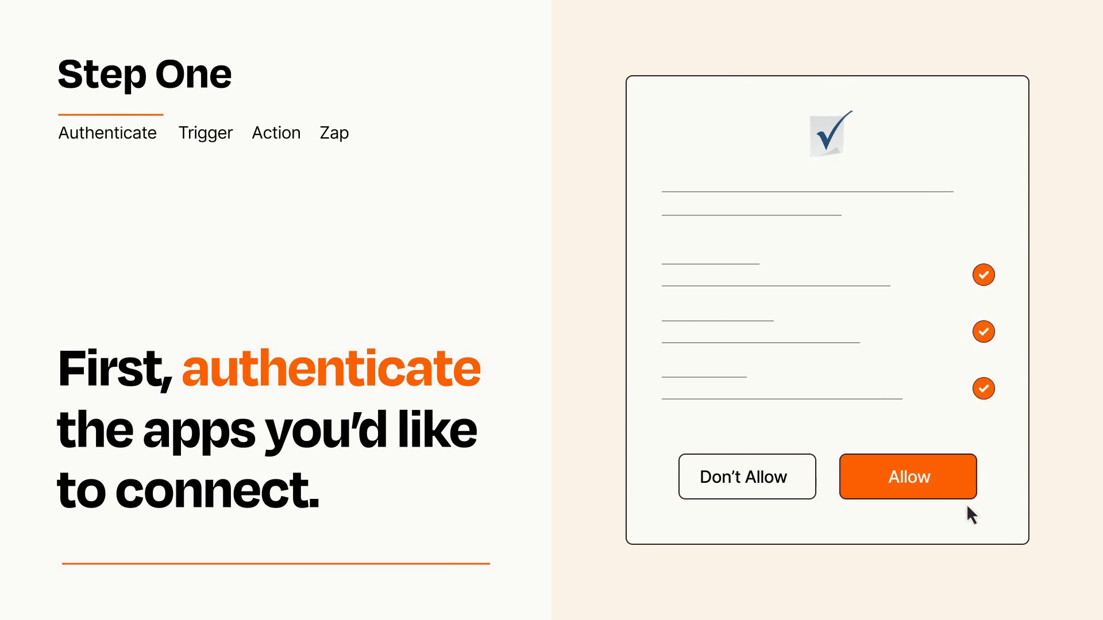
Allow the app authorization so Zapier gains access to the connected account
{"action": "left_click", "coordinate": [906, 475]}
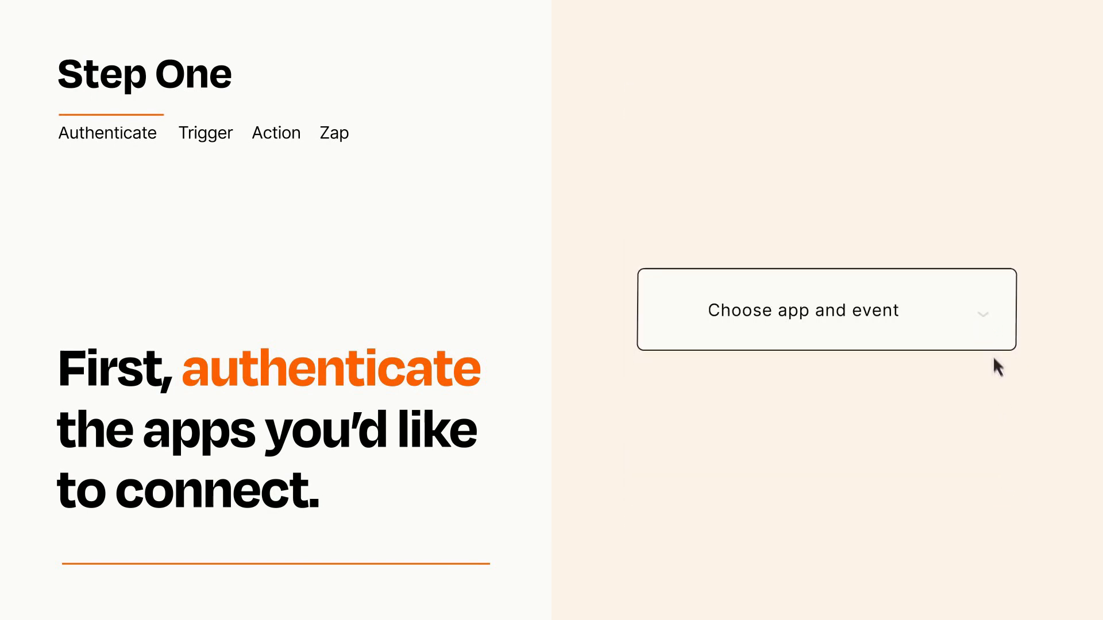
Choose SurveyMonkey's New Response Notification With Answers as the Zap trigger
{"action": "left_click", "coordinate": [805, 309]}
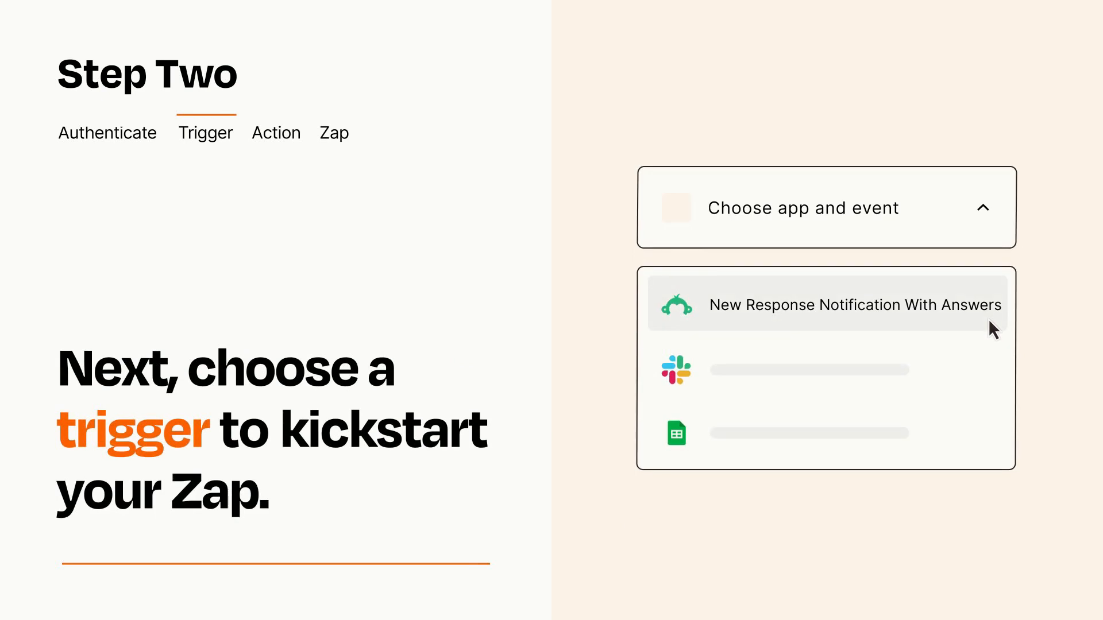
{"action": "mouse_move", "coordinate": [992, 367]}
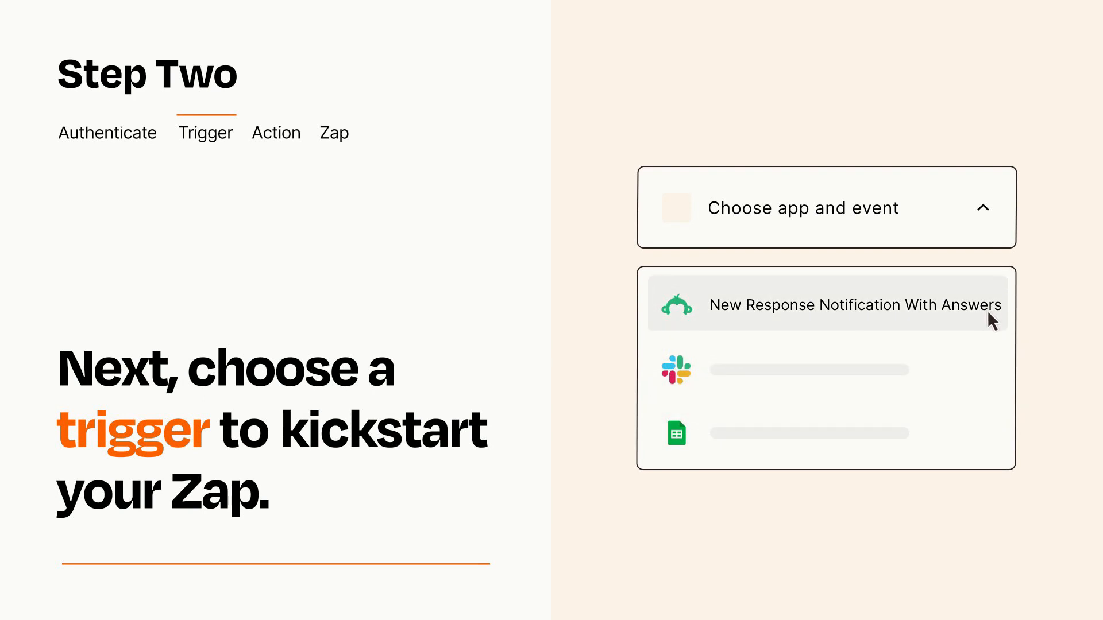
{"action": "left_click", "coordinate": [853, 305]}
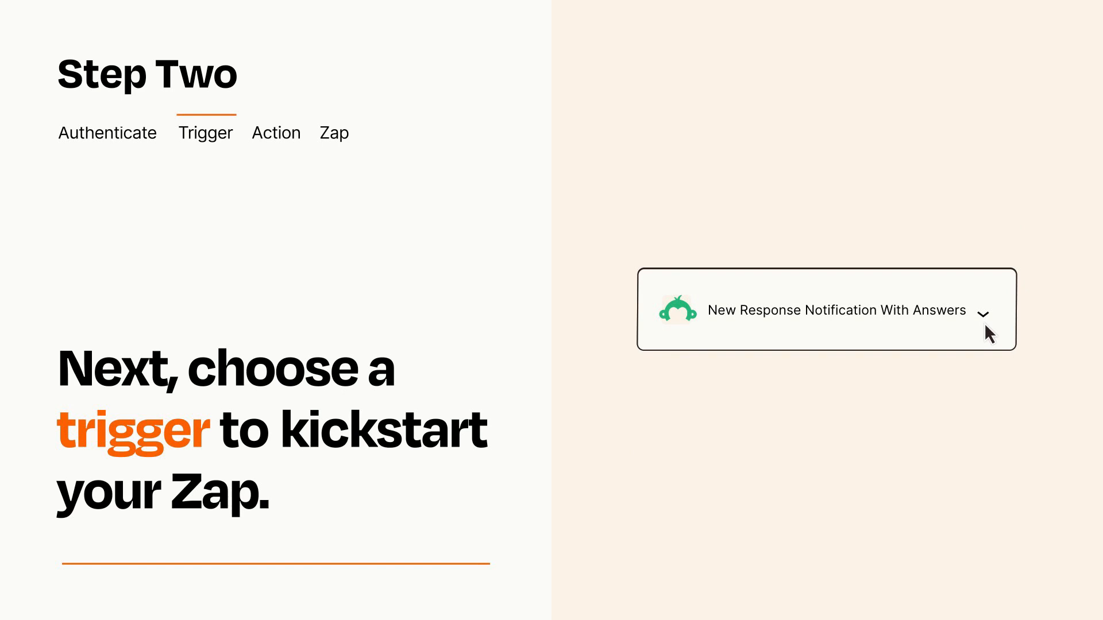
{"action": "mouse_move", "coordinate": [1002, 325]}
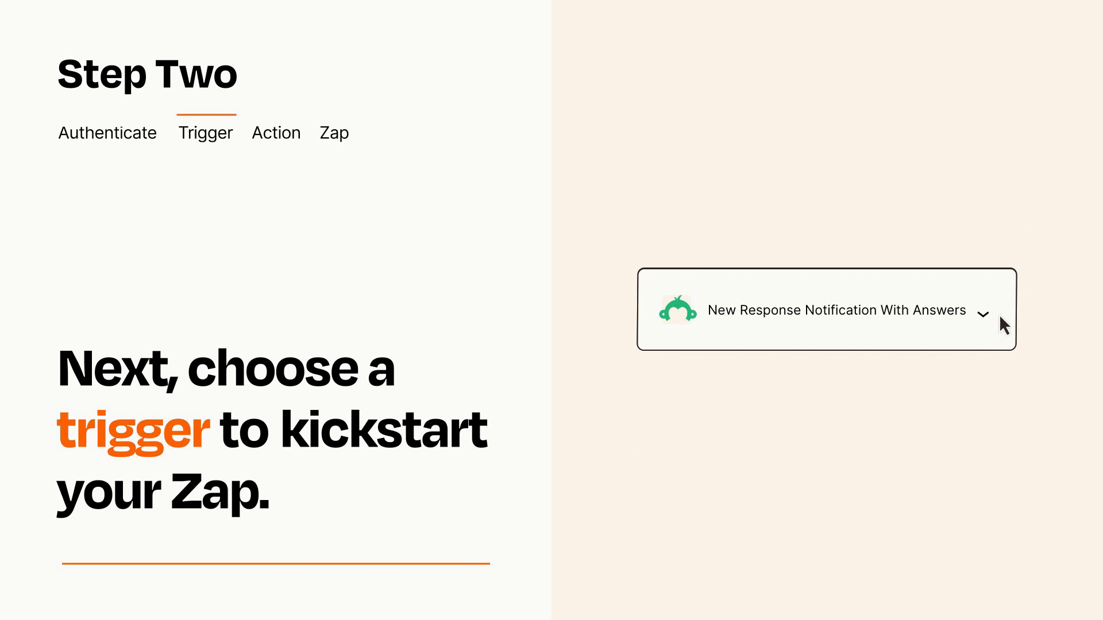
{"action": "mouse_move", "coordinate": [1002, 316]}
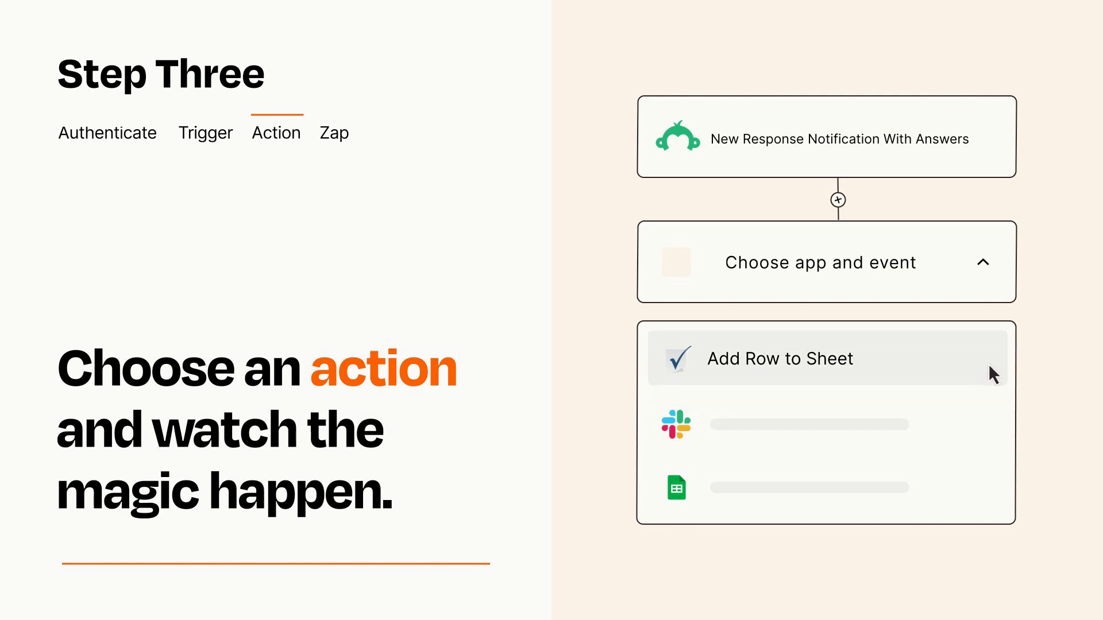
Set Add Row to Sheet as the action and publish the Zap
{"action": "left_click", "coordinate": [780, 358]}
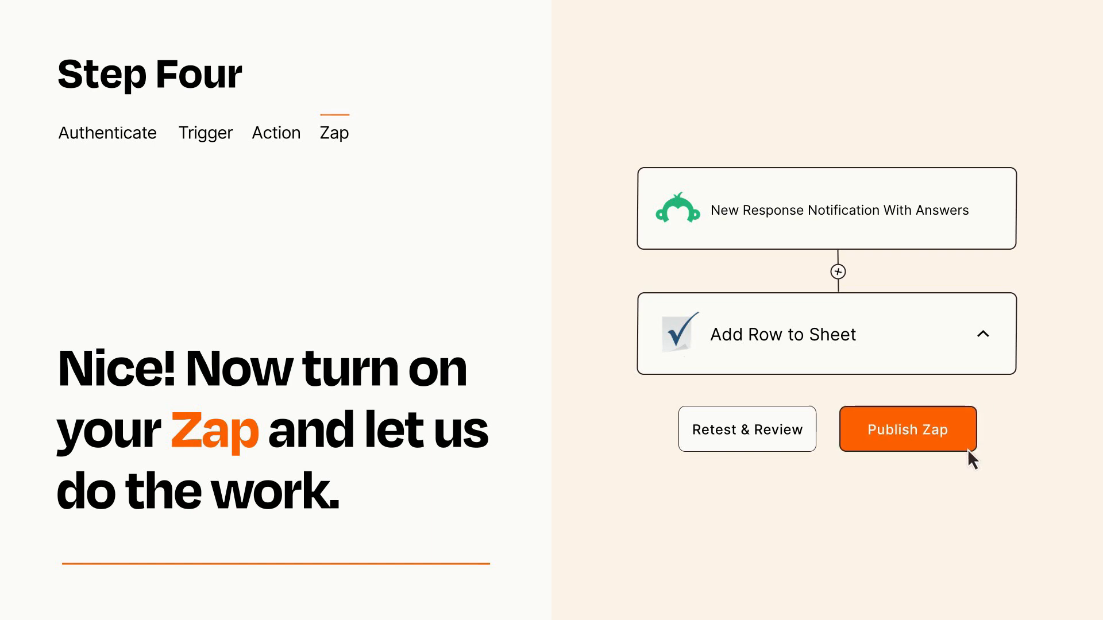
{"action": "left_click", "coordinate": [907, 429]}
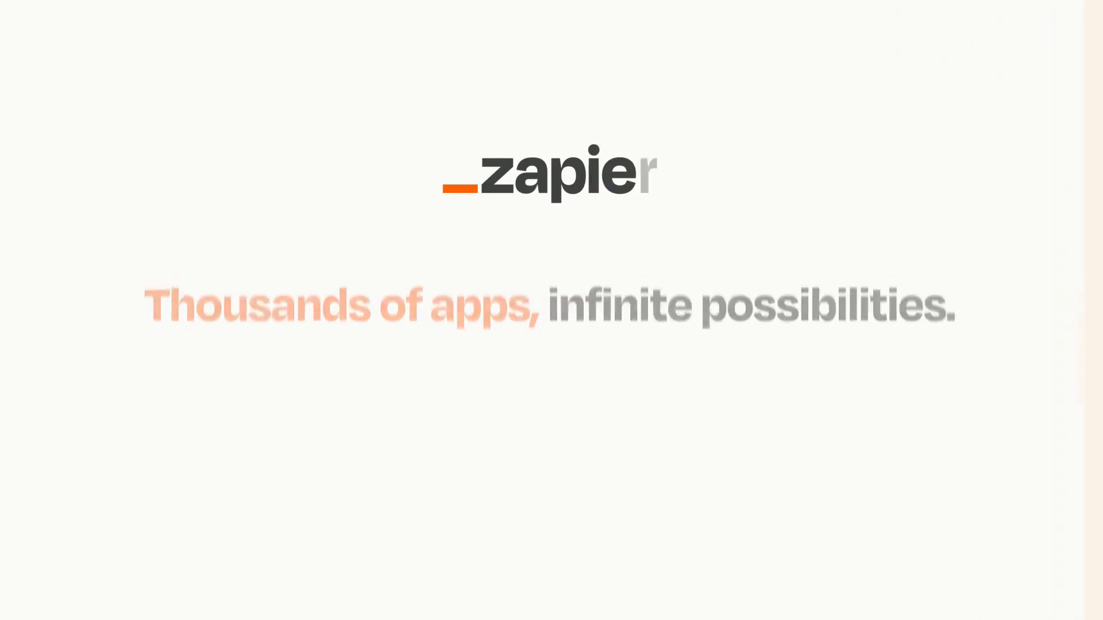